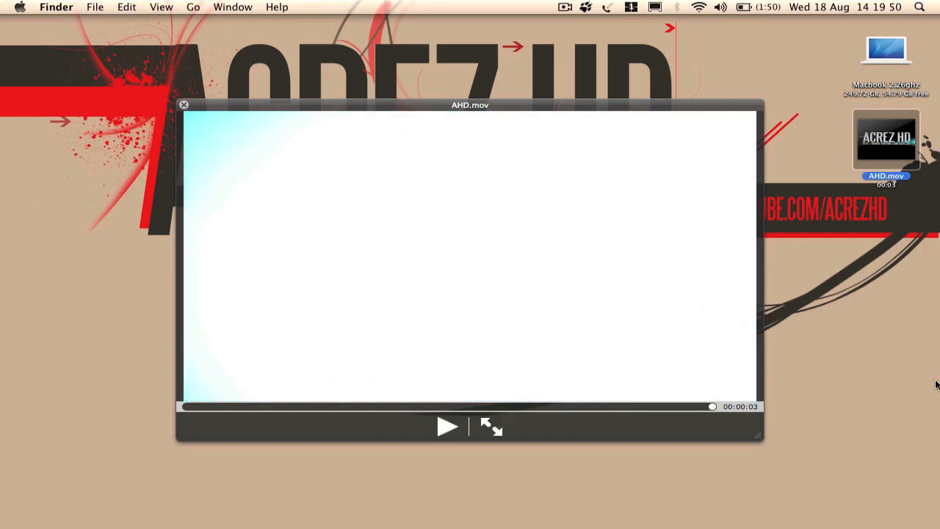
Preview the finished AHD.mov title clip in QuickTime, then close its window
{"action": "left_click", "coordinate": [448, 426]}
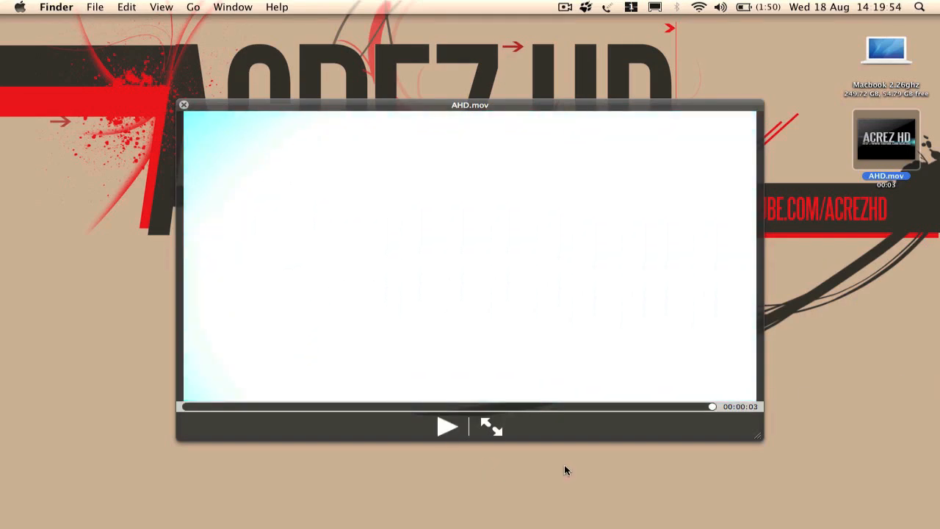
{"action": "left_click", "coordinate": [448, 426]}
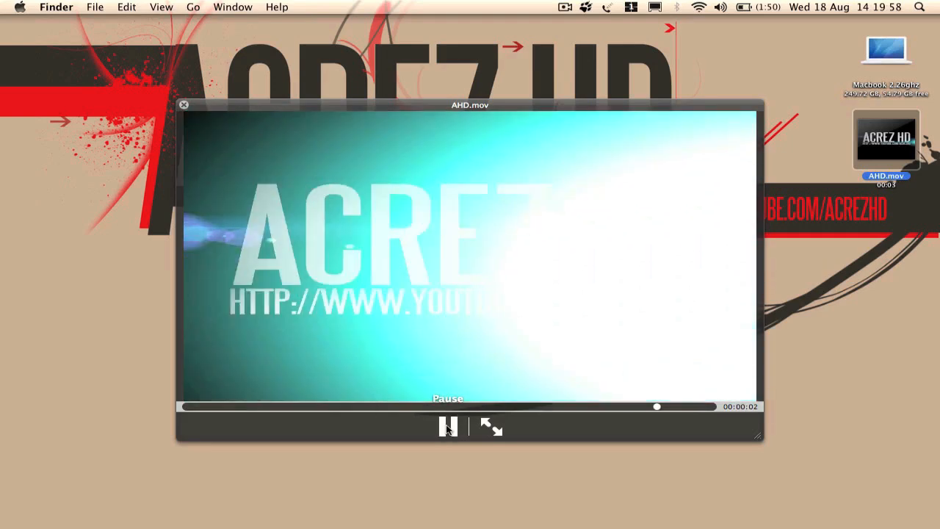
{"action": "left_click", "coordinate": [183, 104]}
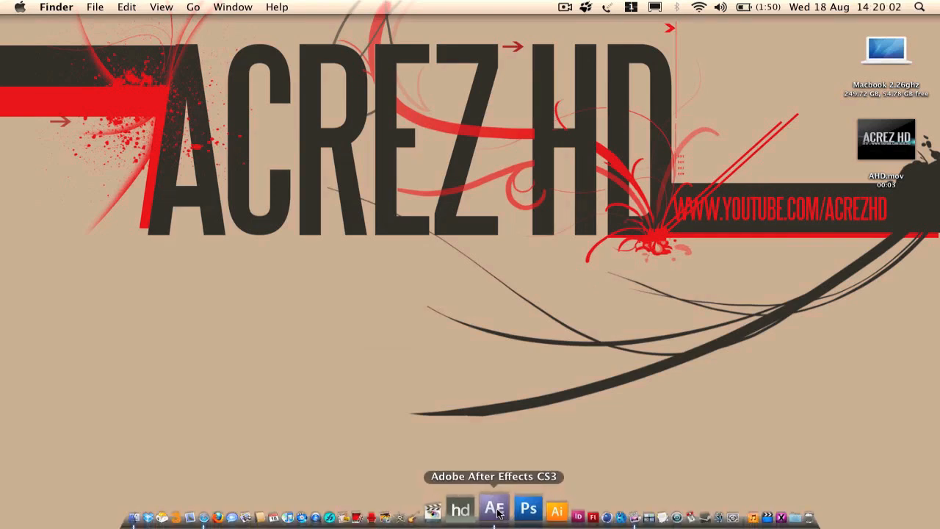
Launch After Effects CS3 from the Dock to review the finished AHD composition
{"action": "left_click", "coordinate": [494, 508]}
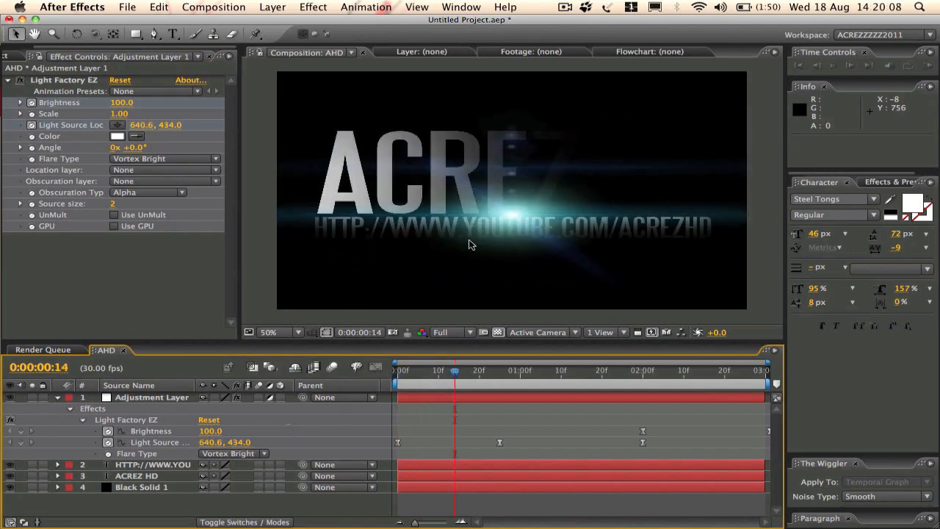
{"action": "mouse_move", "coordinate": [491, 258]}
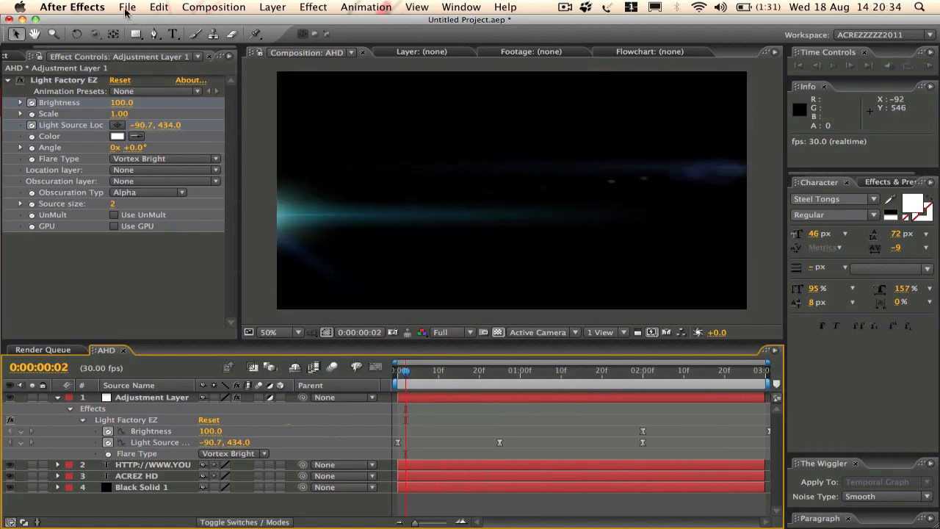
Create a new 1280×720, 30 fps composition named Text Tutorial
{"action": "left_click", "coordinate": [126, 5]}
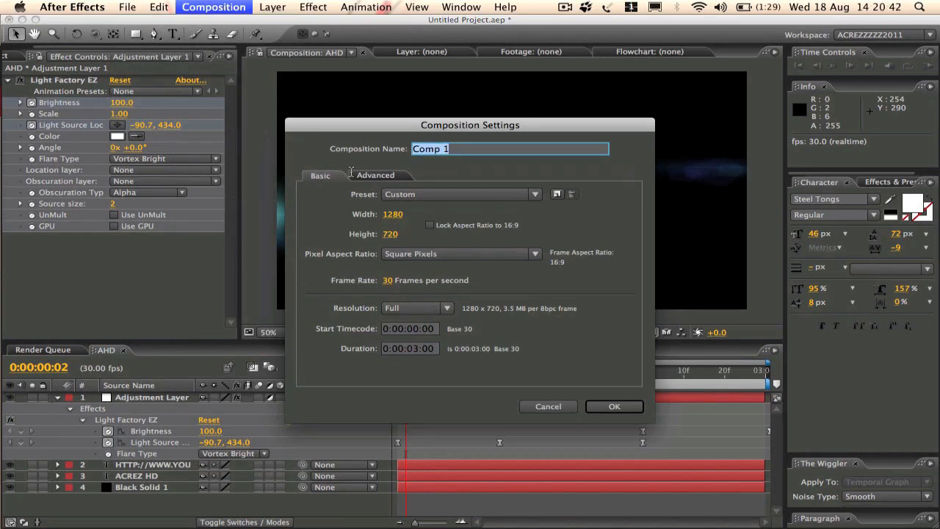
{"action": "type", "text": "Text Tutori"}
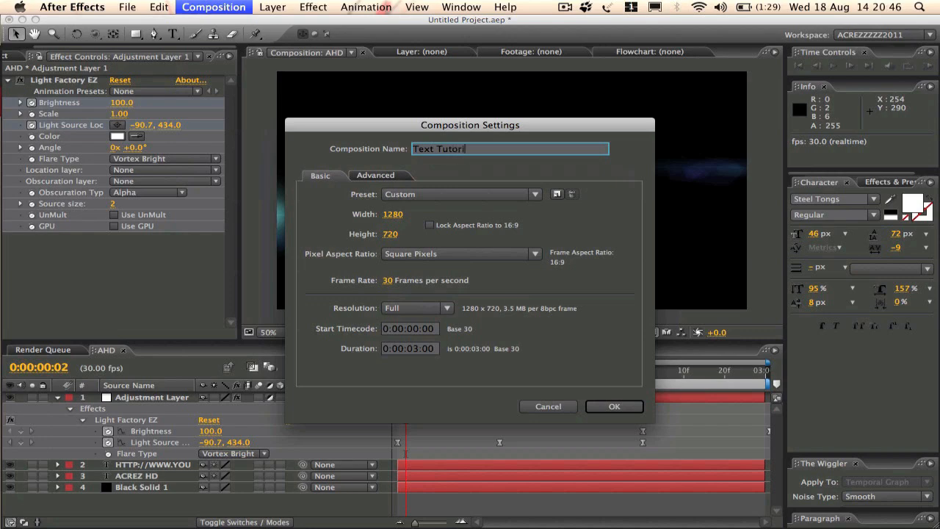
{"action": "type", "text": "al"}
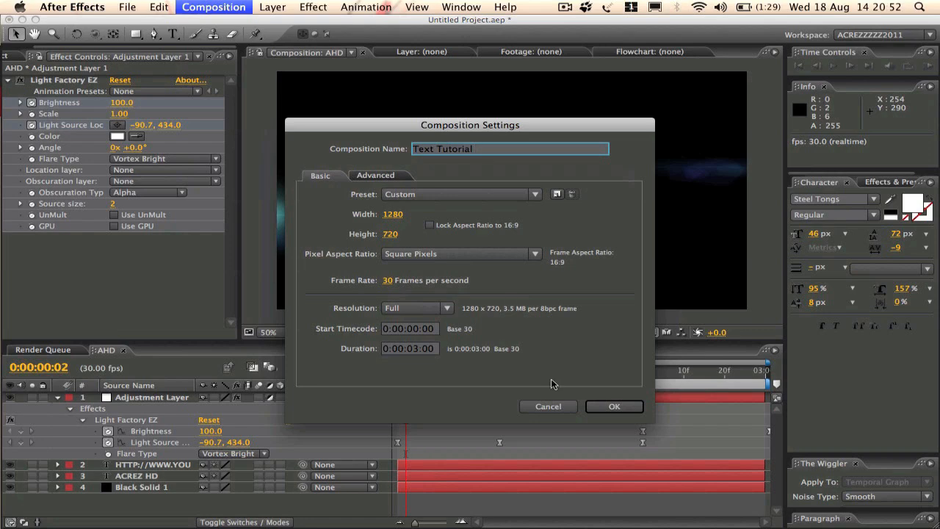
{"action": "left_click", "coordinate": [614, 405]}
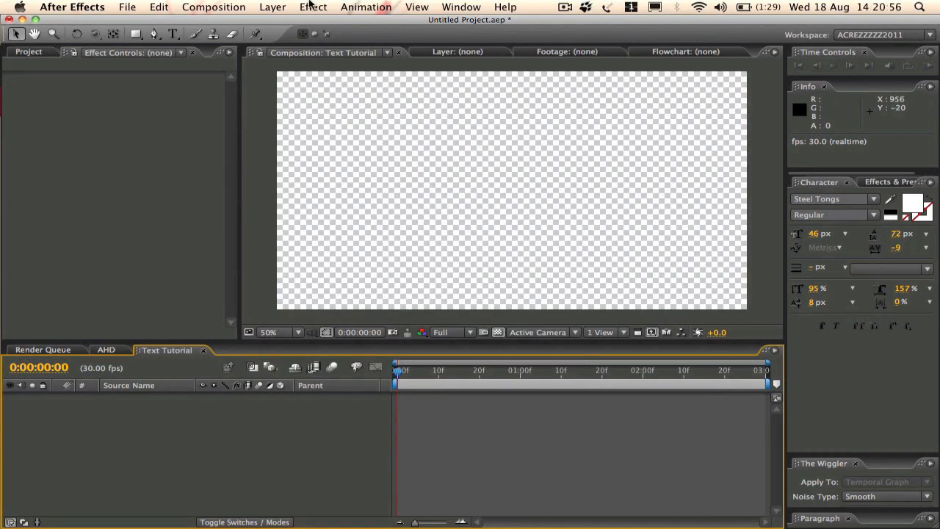
Add a full-size near-black solid layer named Black BG to the composition
{"action": "left_click", "coordinate": [273, 6]}
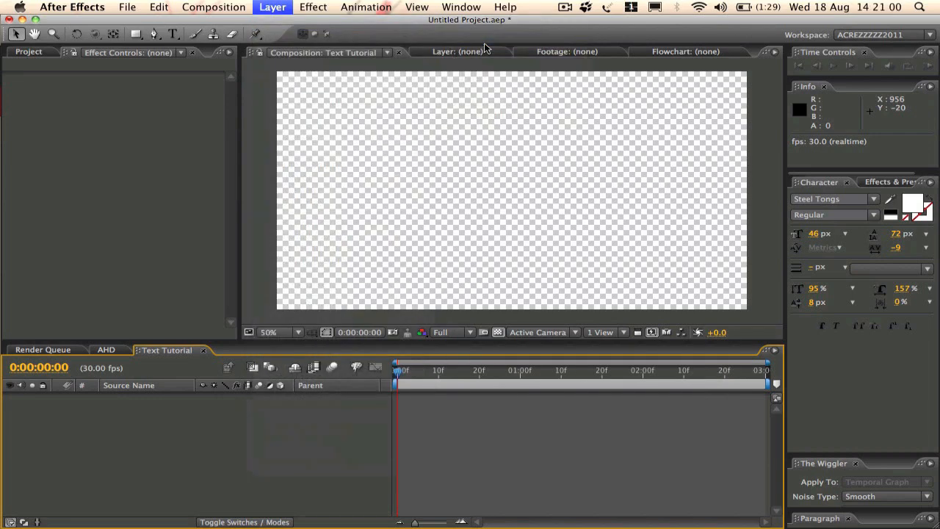
{"action": "left_click", "coordinate": [273, 6]}
{"action": "type", "text": "Black BG"}
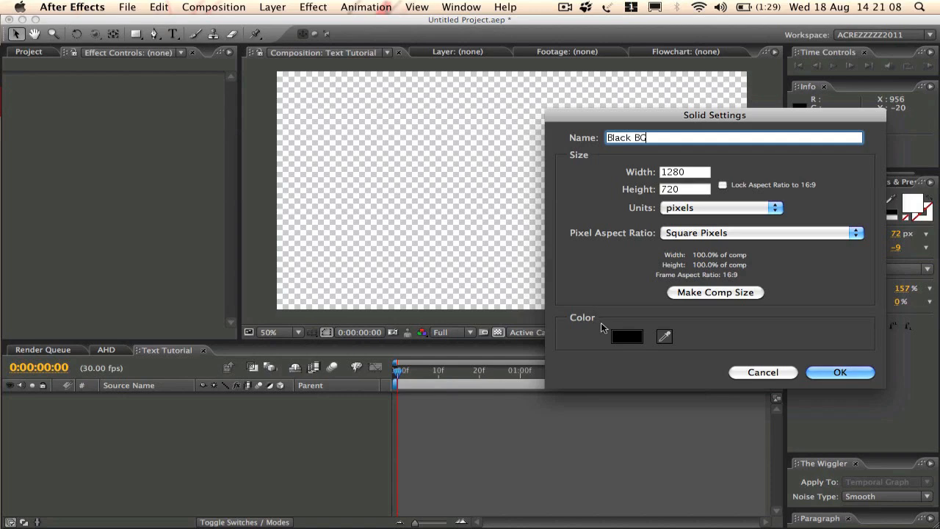
{"action": "left_click", "coordinate": [625, 336]}
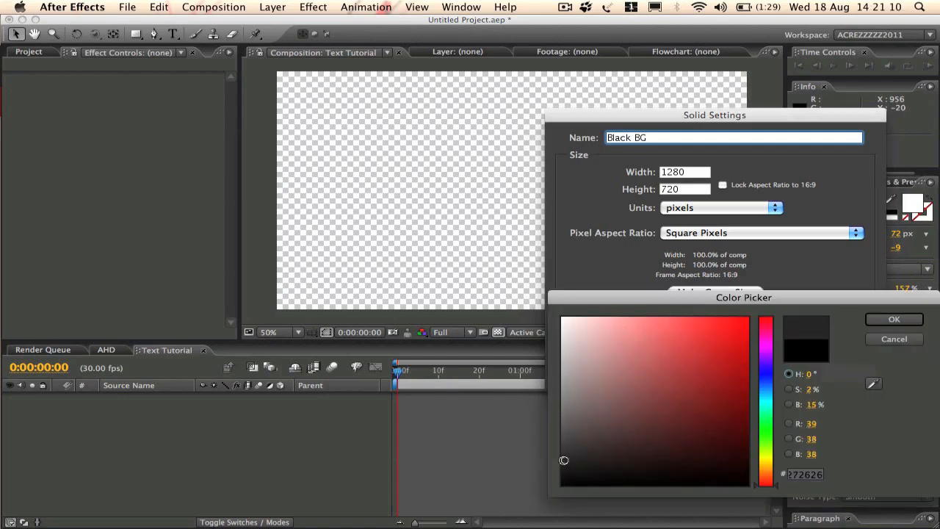
{"action": "left_click_drag", "start_coordinate": [564, 461], "coordinate": [544, 476]}
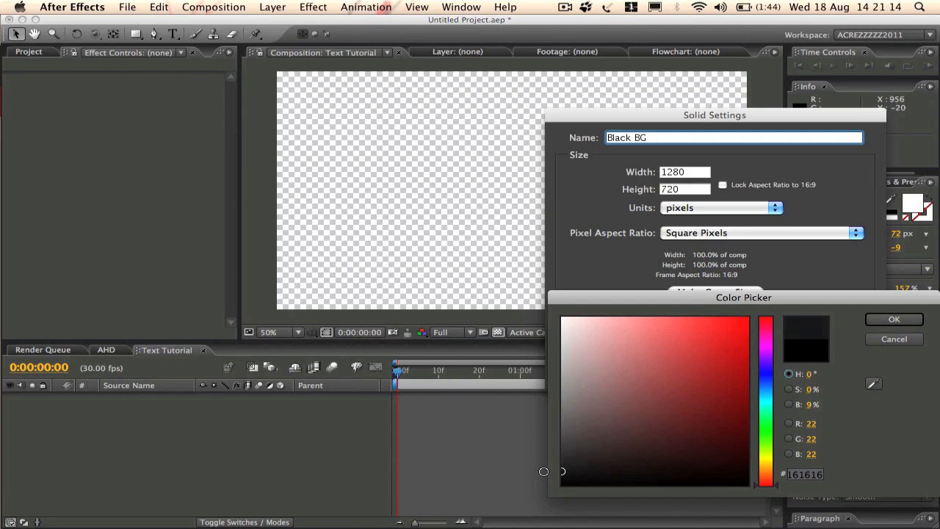
{"action": "left_click", "coordinate": [893, 318]}
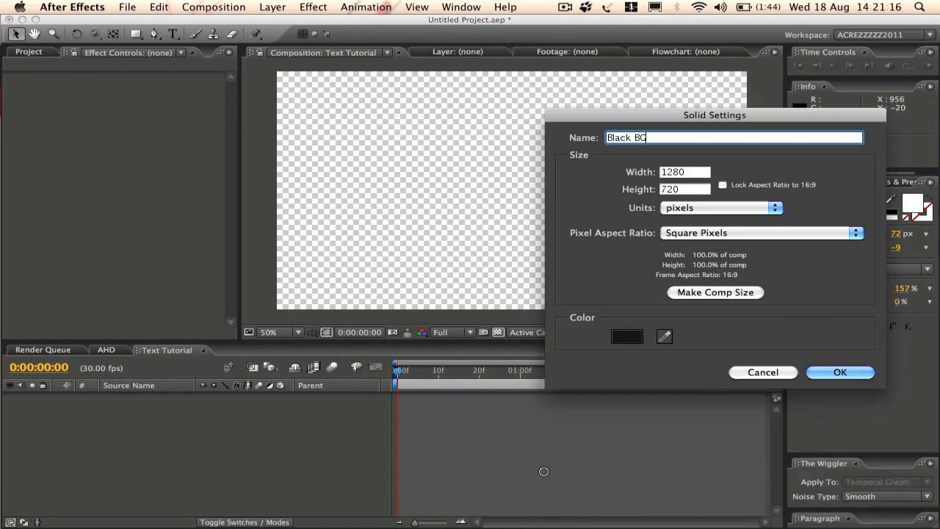
{"action": "left_click", "coordinate": [840, 372]}
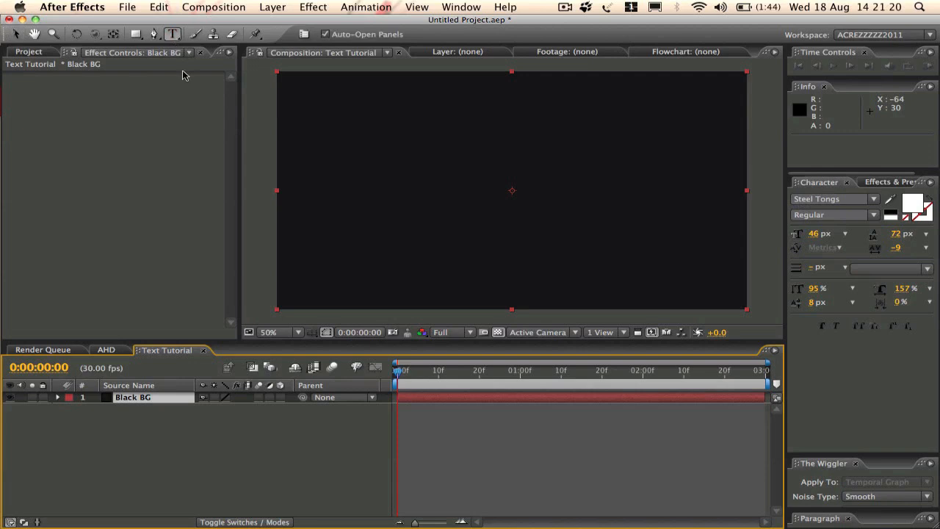
{"action": "mouse_move", "coordinate": [174, 36]}
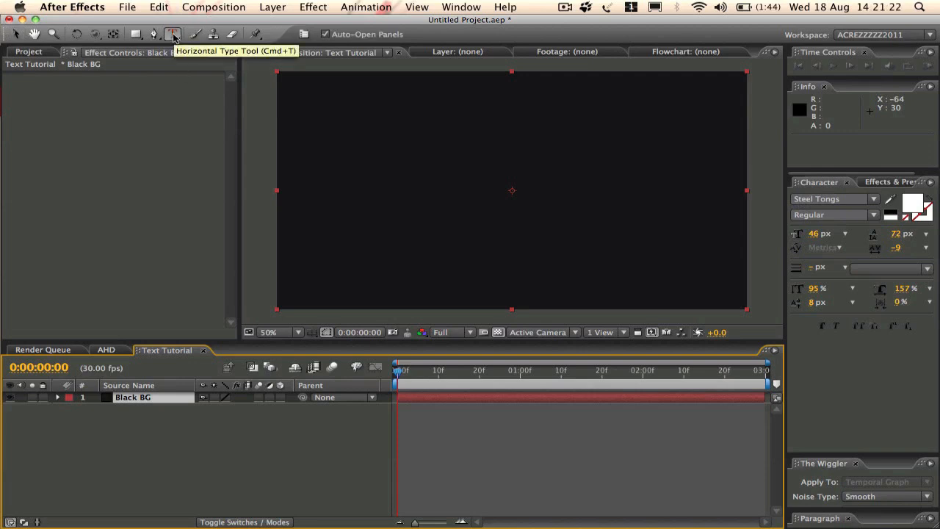
Add a horizontal text layer reading ACREZHD in large white 166 px type
{"action": "left_click", "coordinate": [172, 35]}
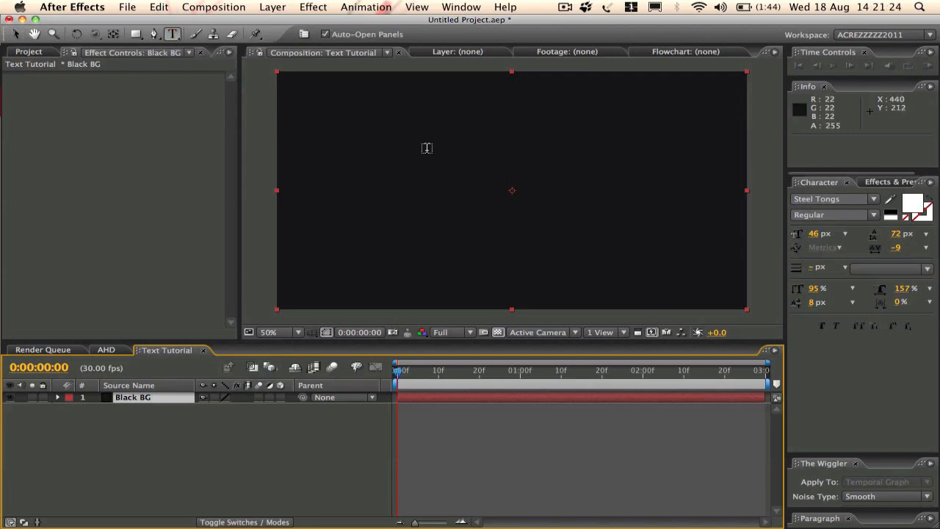
{"action": "left_click", "coordinate": [360, 146]}
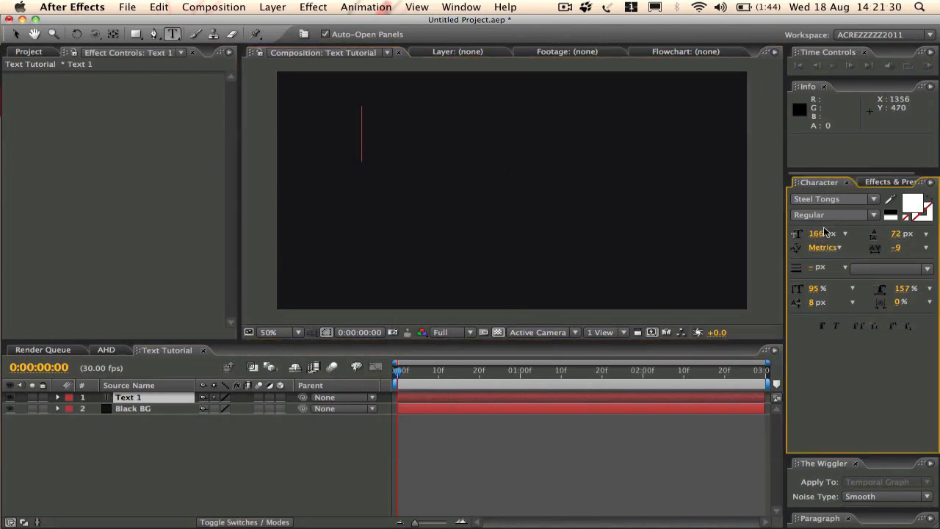
{"action": "type", "text": "ACRE"}
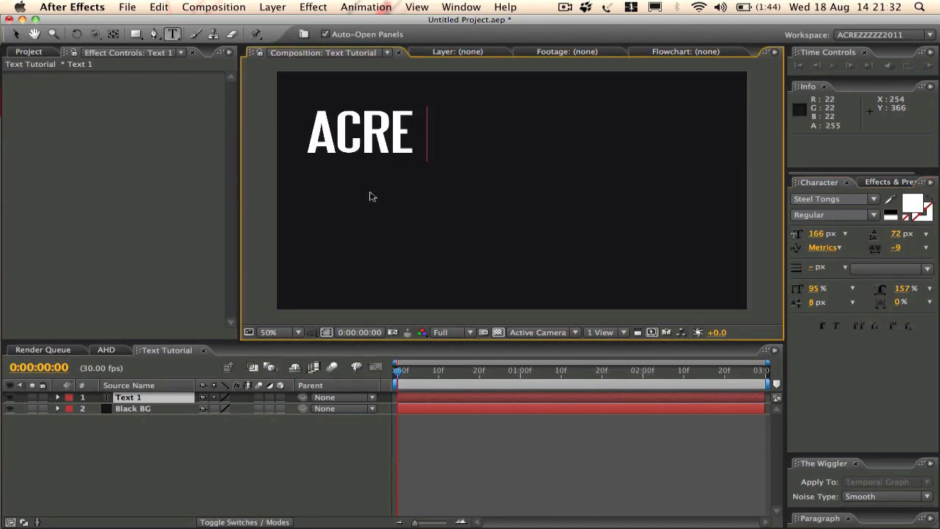
{"action": "type", "text": "ZHD"}
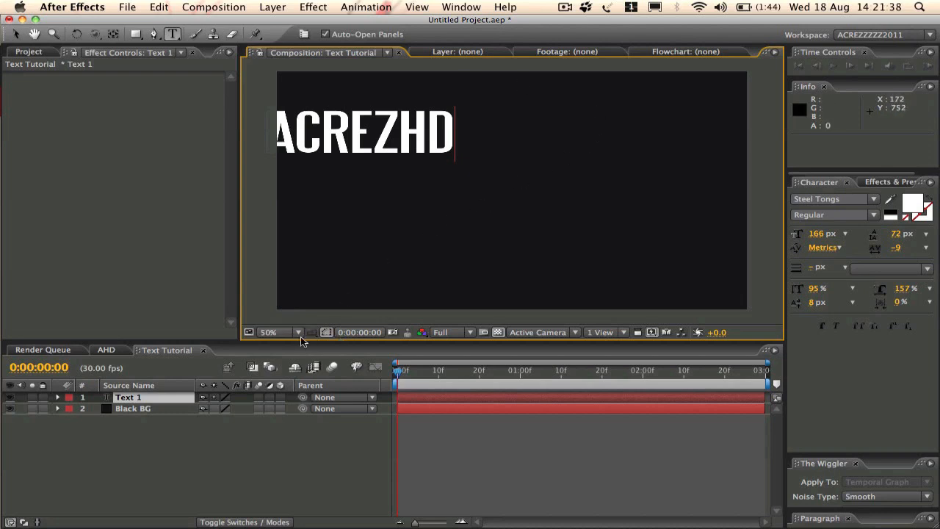
Show the Title/Action Safe margins over the composition and start a second text layer
{"action": "left_click", "coordinate": [326, 332]}
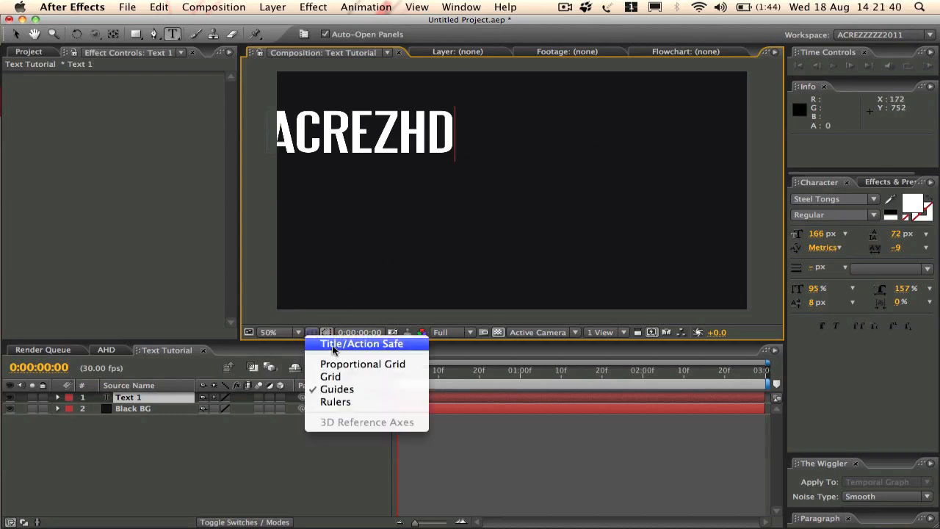
{"action": "left_click", "coordinate": [361, 343]}
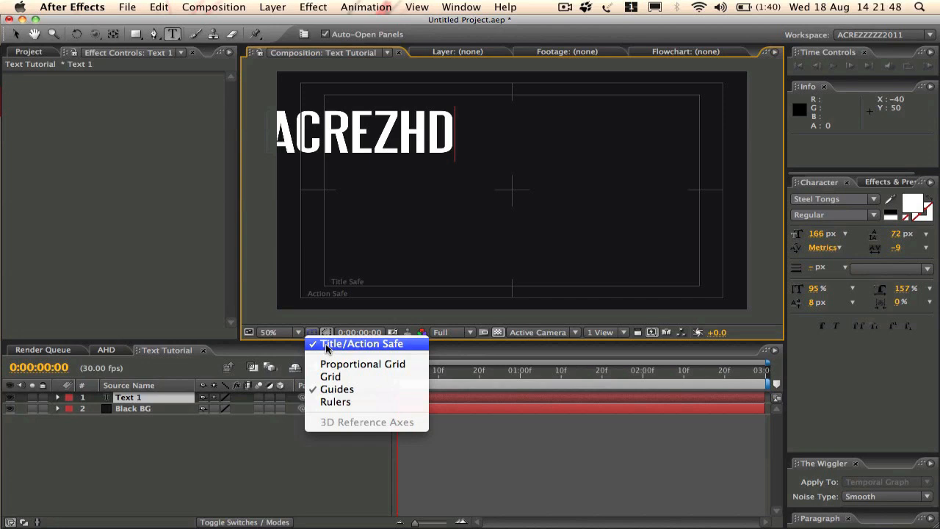
{"action": "left_click", "coordinate": [362, 343]}
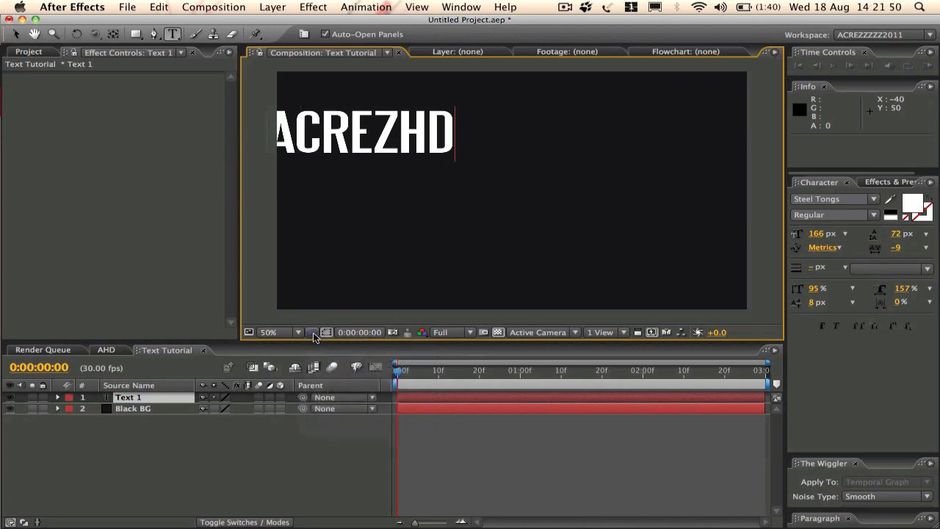
{"action": "left_click", "coordinate": [326, 332]}
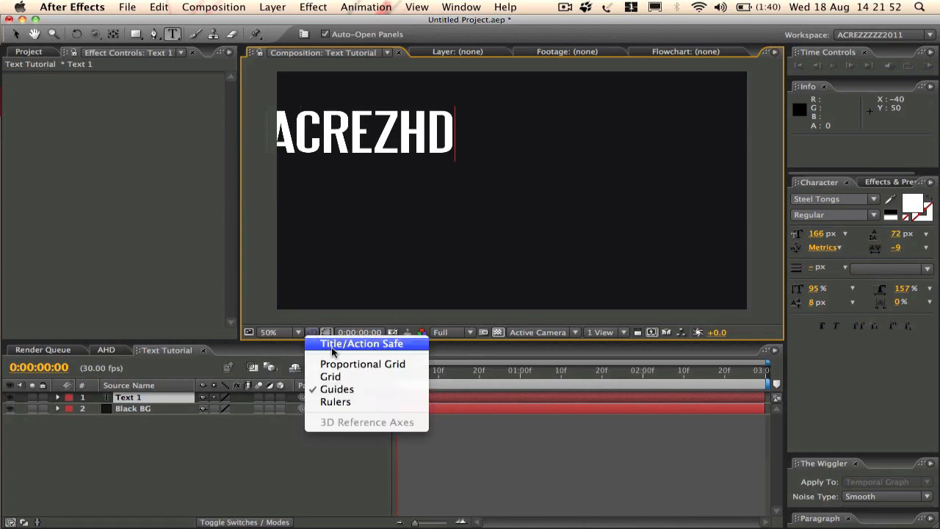
{"action": "left_click", "coordinate": [361, 344]}
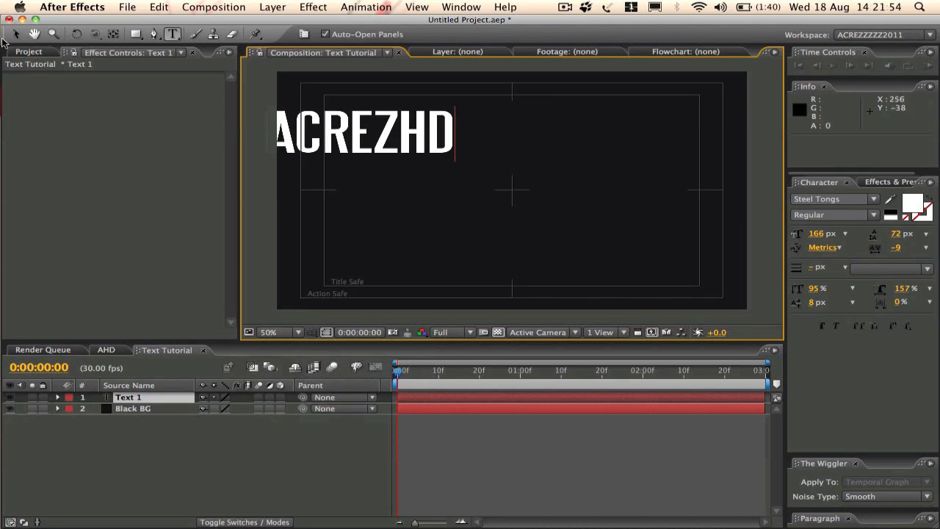
{"action": "left_click", "coordinate": [513, 191]}
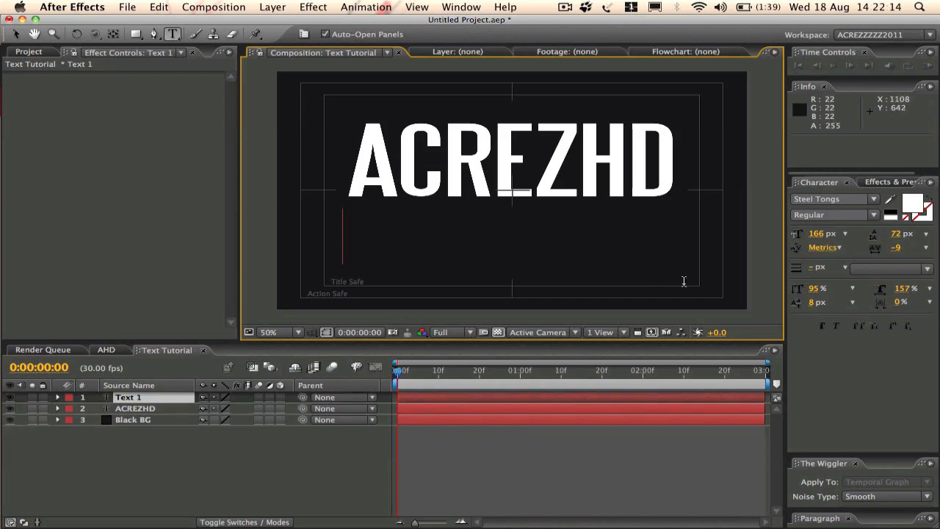
{"action": "type", "text": "HTT"}
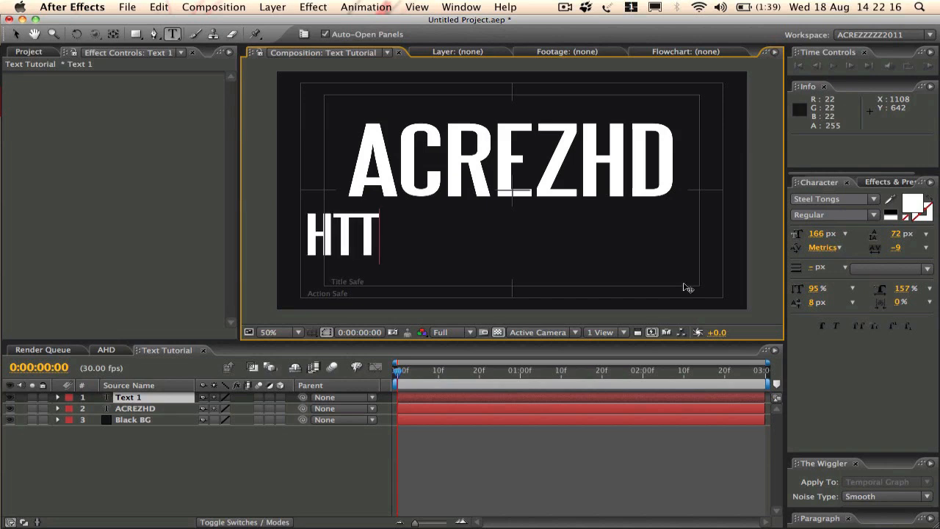
{"action": "type", "text": "P"}
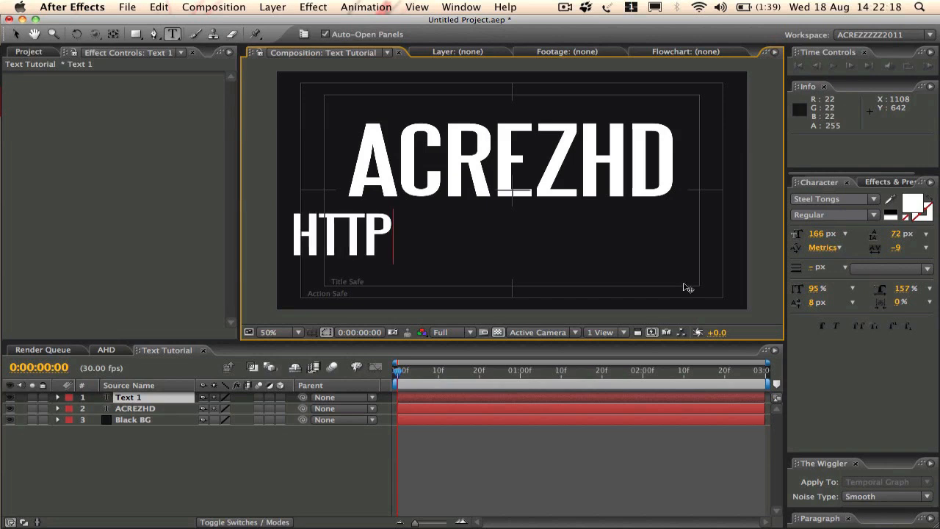
{"action": "type", "text": "://"}
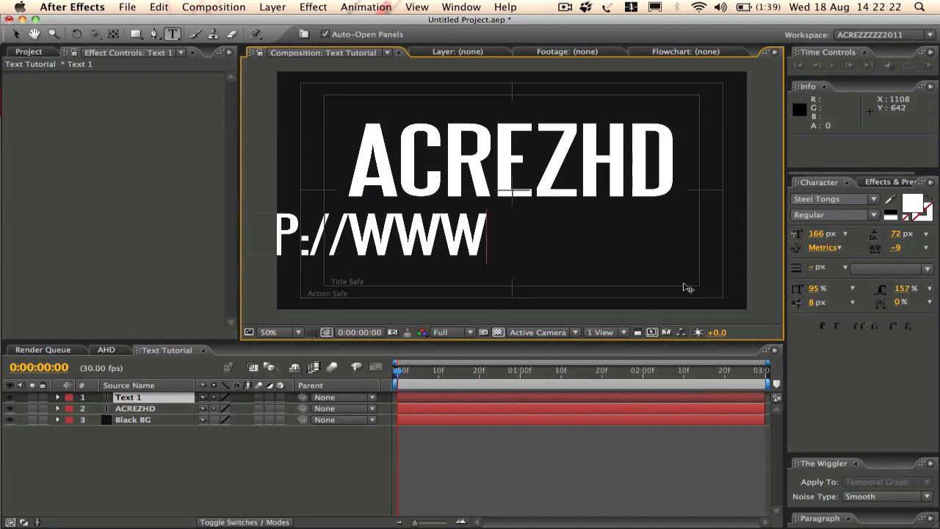
{"action": "type", "text": "WWW.YOUTU"}
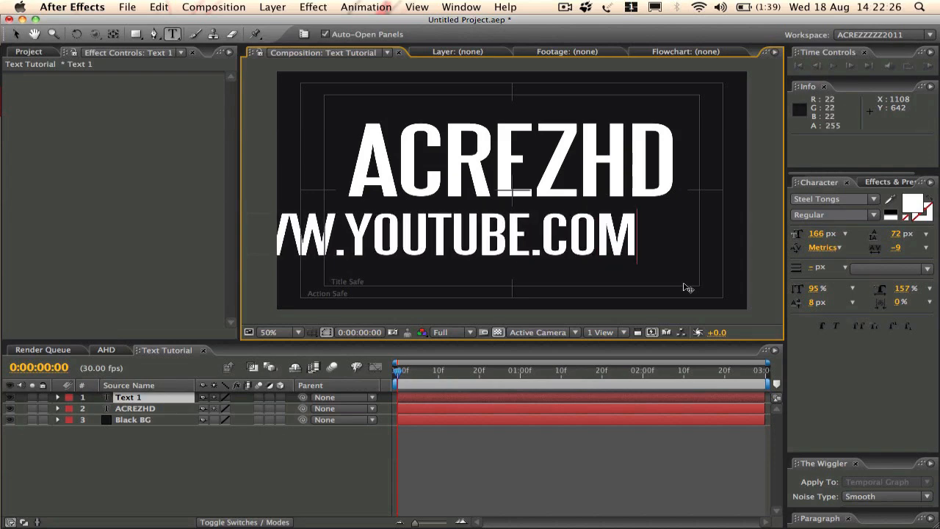
{"action": "type", "text": "/ACREZHD"}
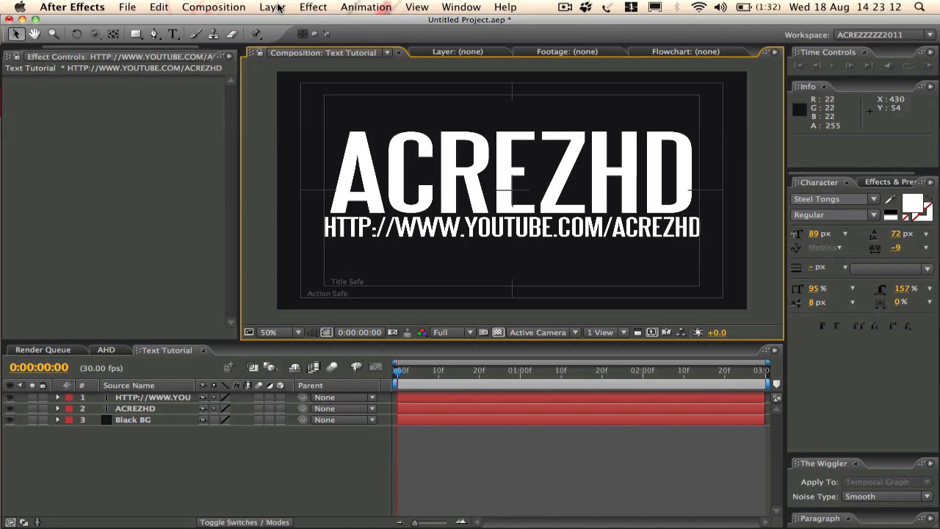
Add an adjustment layer on top of the text and rename it Lens
{"action": "left_click", "coordinate": [272, 6]}
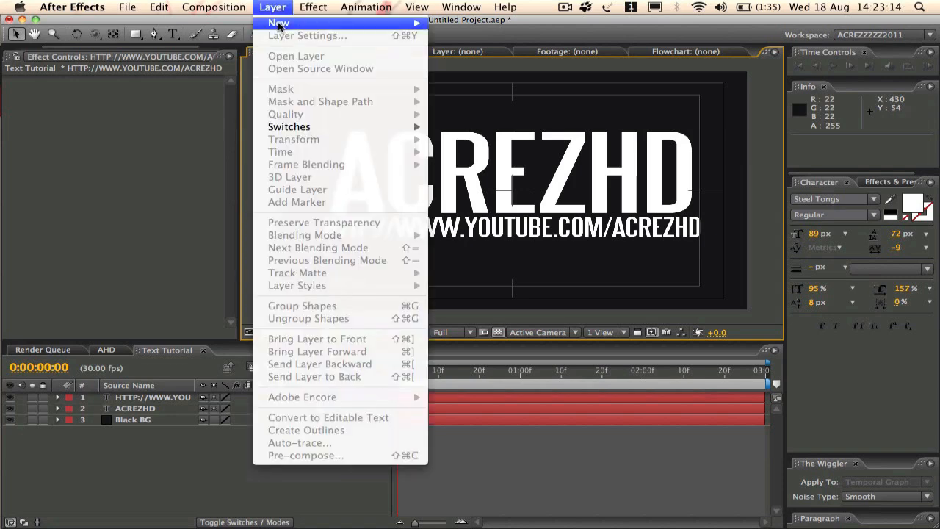
{"action": "mouse_move", "coordinate": [279, 23]}
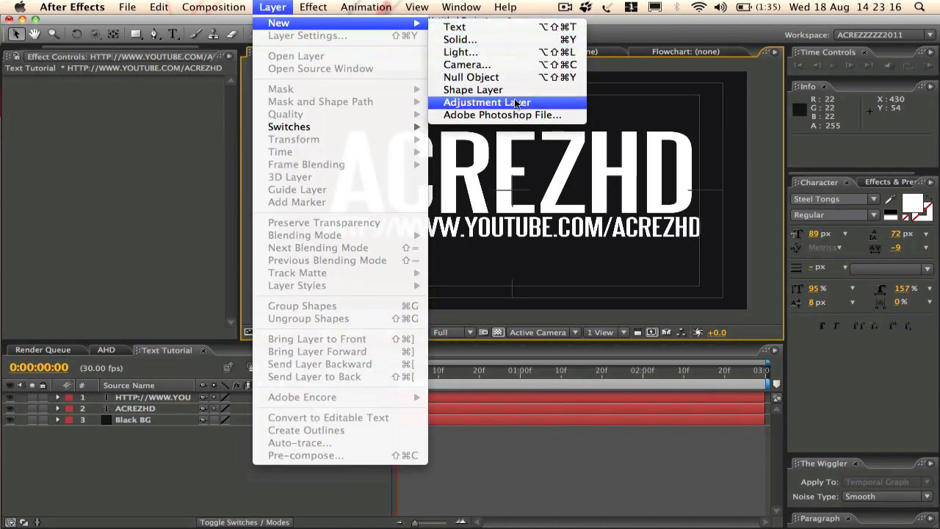
{"action": "left_click", "coordinate": [488, 103]}
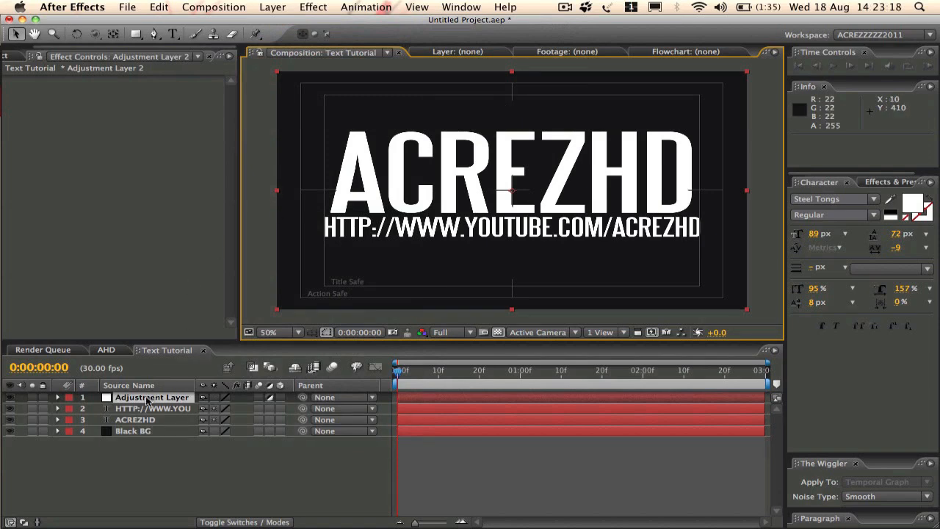
{"action": "double_click", "coordinate": [152, 397]}
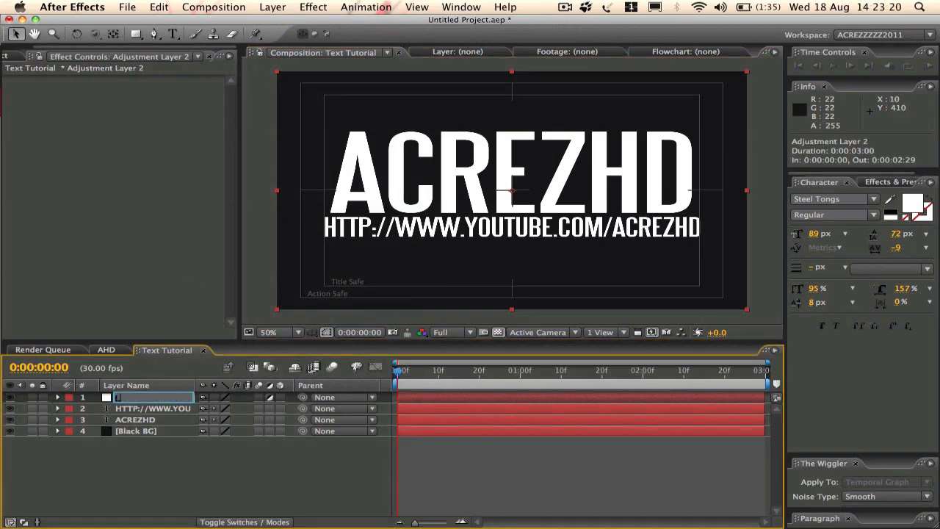
{"action": "type", "text": "Lens"}
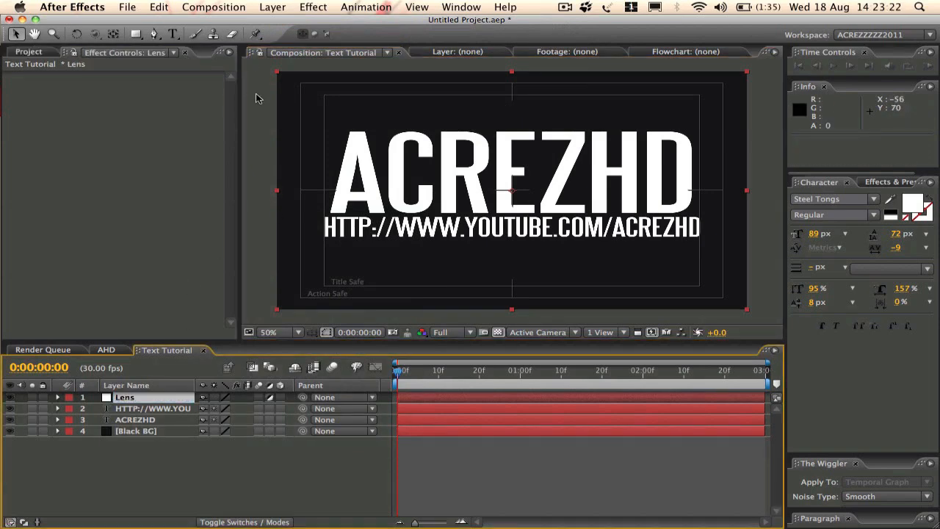
{"action": "left_click", "coordinate": [313, 6]}
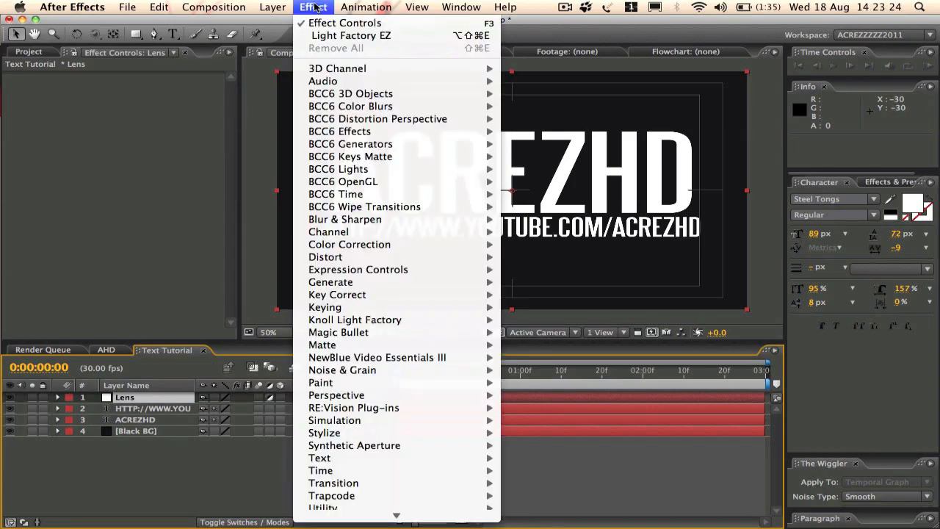
{"action": "mouse_move", "coordinate": [325, 307]}
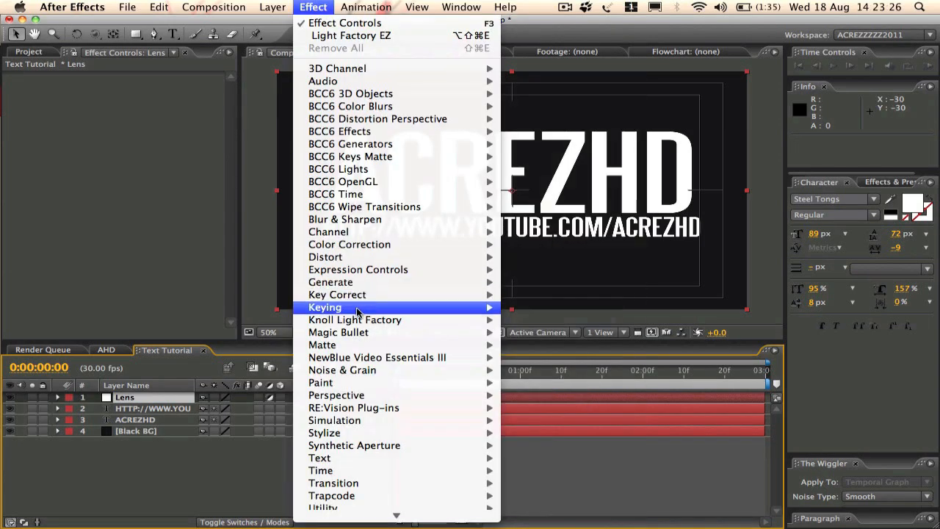
{"action": "mouse_move", "coordinate": [355, 321]}
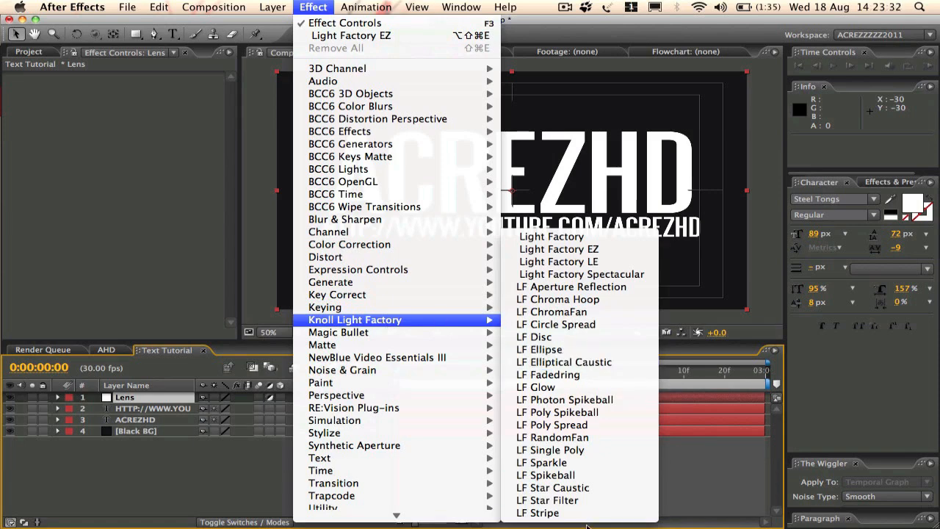
{"action": "mouse_move", "coordinate": [557, 249]}
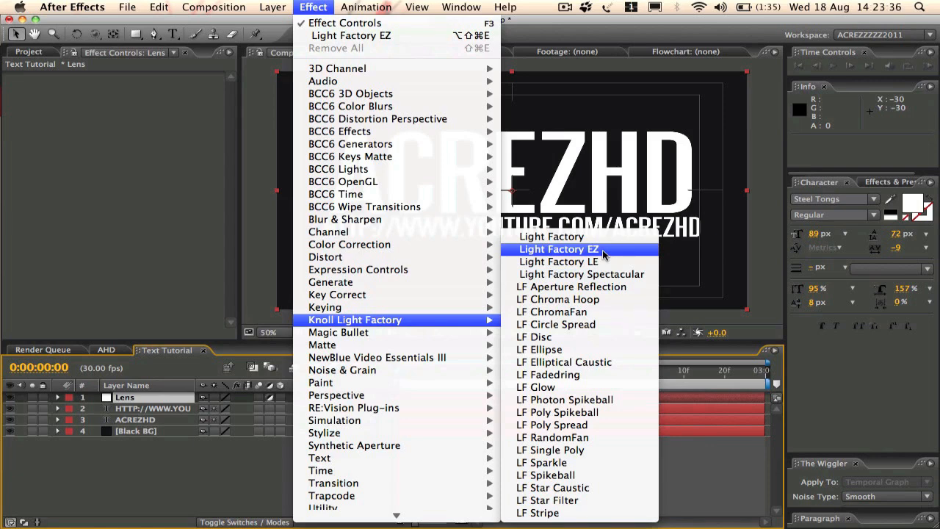
Apply Light Factory EZ to the Lens layer with its light source near the URL's lower left
{"action": "left_click", "coordinate": [558, 249]}
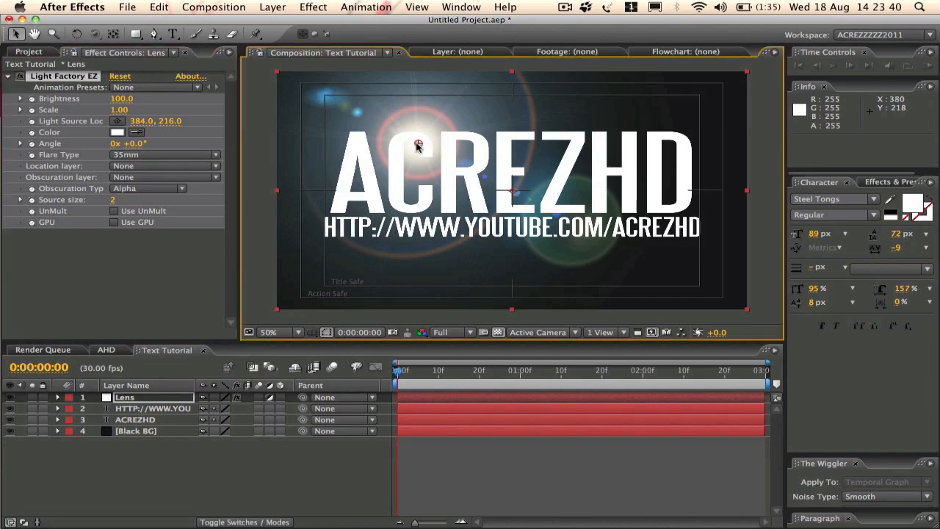
{"action": "left_click_drag", "start_coordinate": [418, 144], "coordinate": [355, 218]}
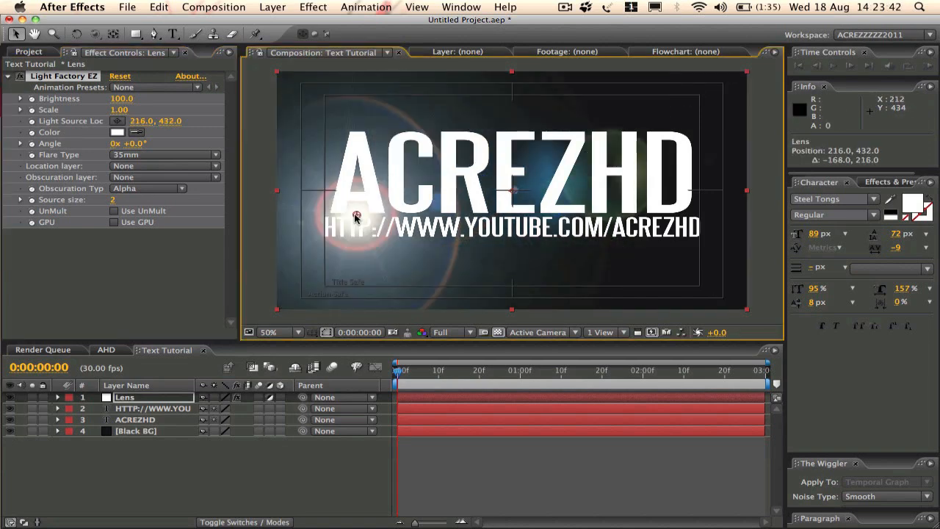
{"action": "left_click_drag", "start_coordinate": [355, 213], "coordinate": [375, 215]}
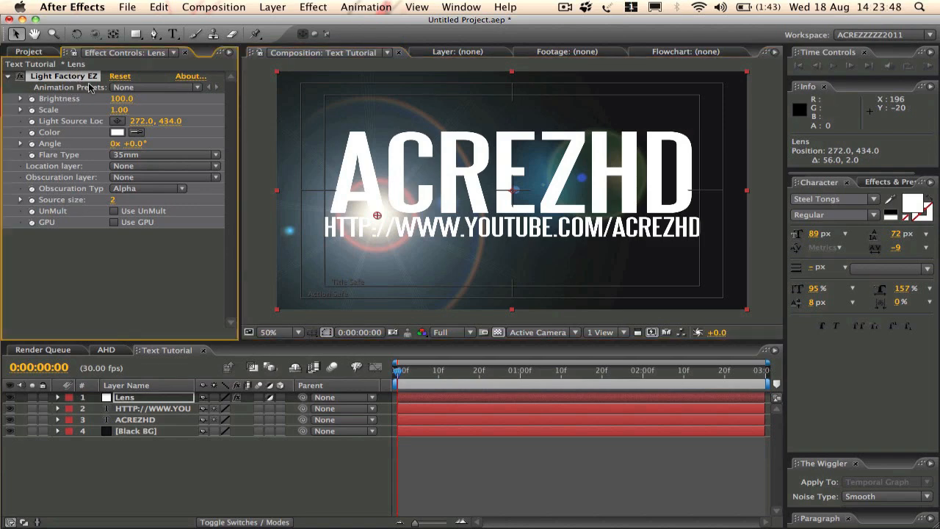
Try several Flare Types including Omnimax, settle on Vortex Bright, and nudge the light source
{"action": "left_click", "coordinate": [165, 154]}
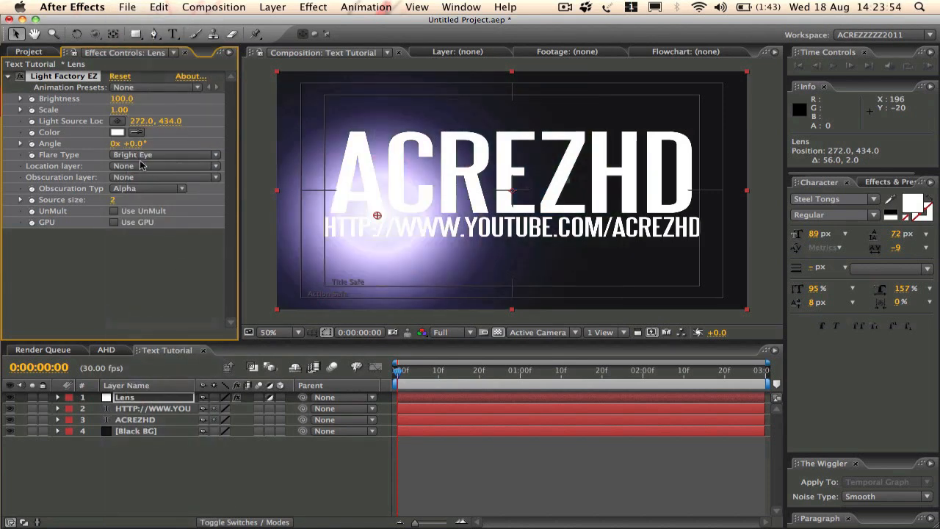
{"action": "left_click", "coordinate": [161, 154]}
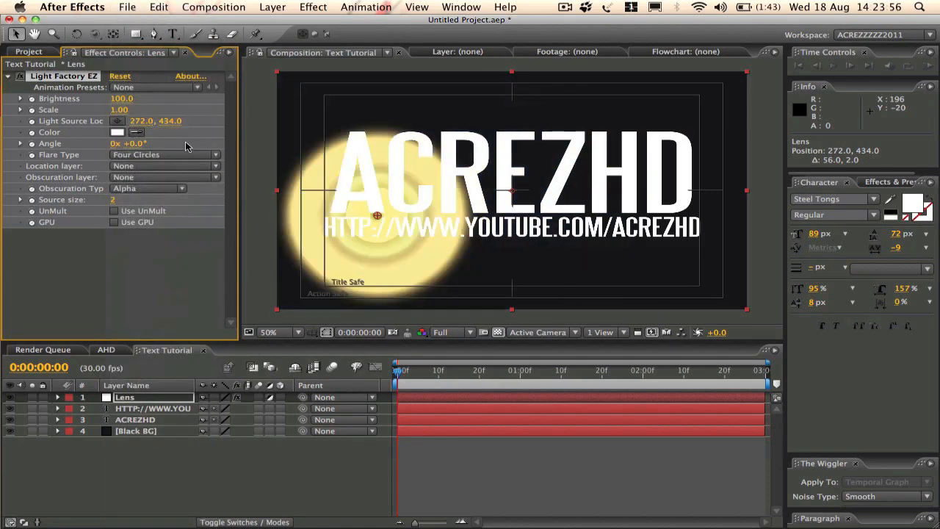
{"action": "left_click", "coordinate": [164, 154]}
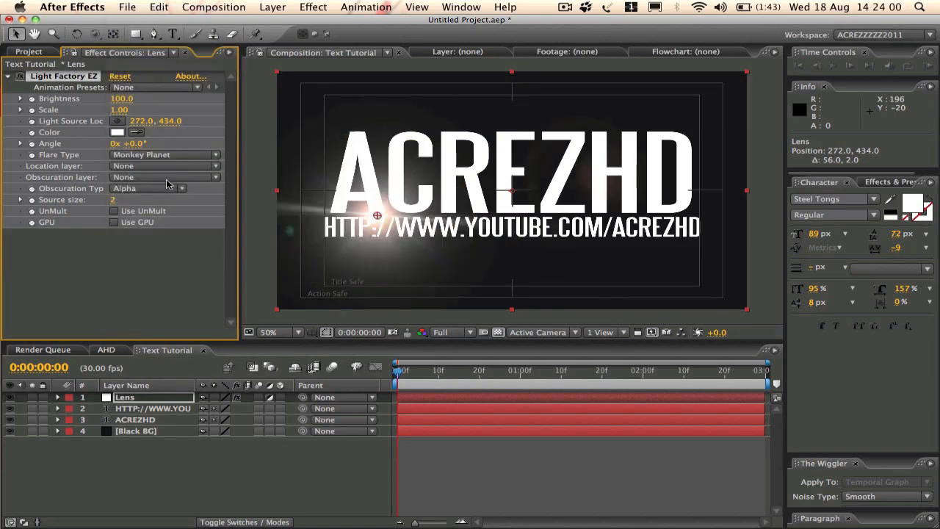
{"action": "left_click", "coordinate": [164, 154]}
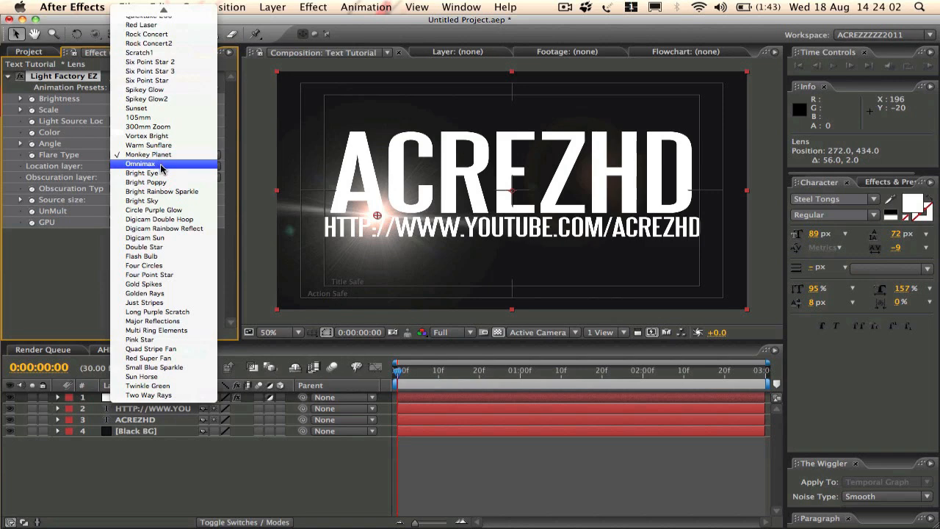
{"action": "left_click", "coordinate": [139, 163]}
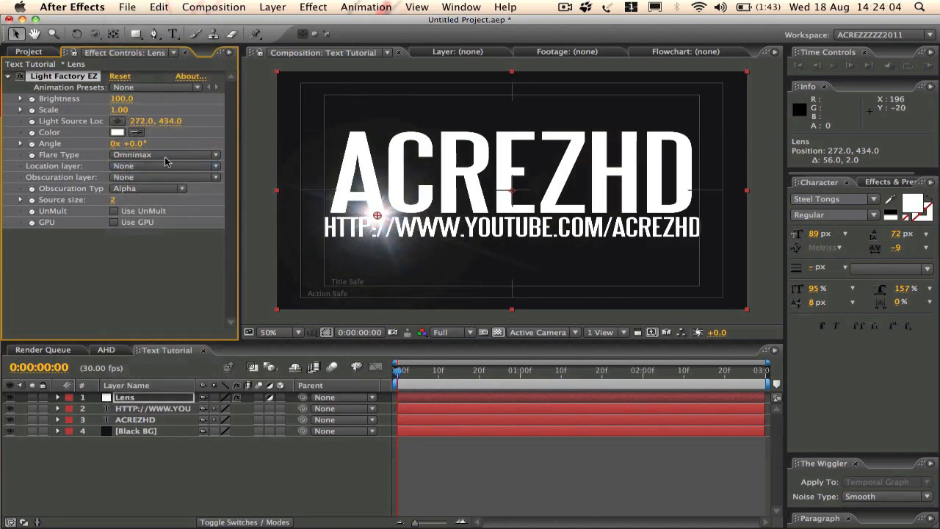
{"action": "left_click", "coordinate": [165, 154]}
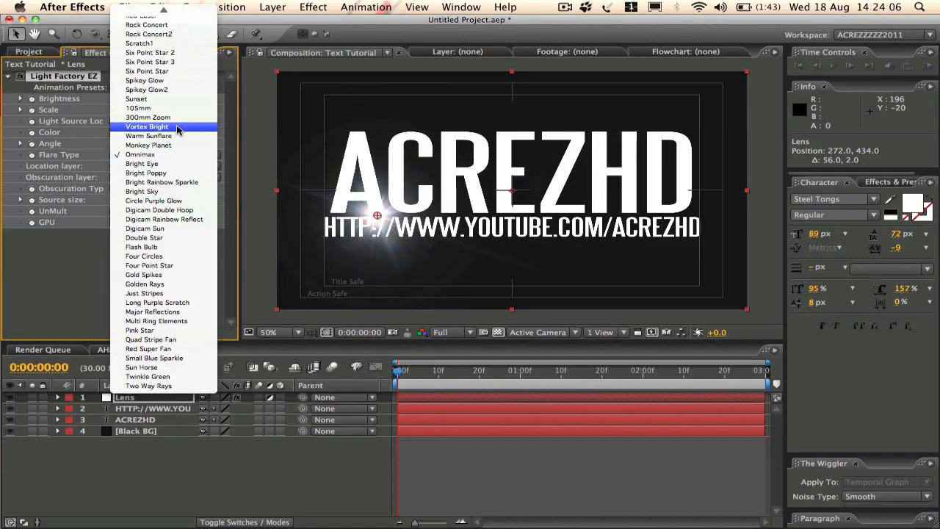
{"action": "left_click", "coordinate": [146, 127]}
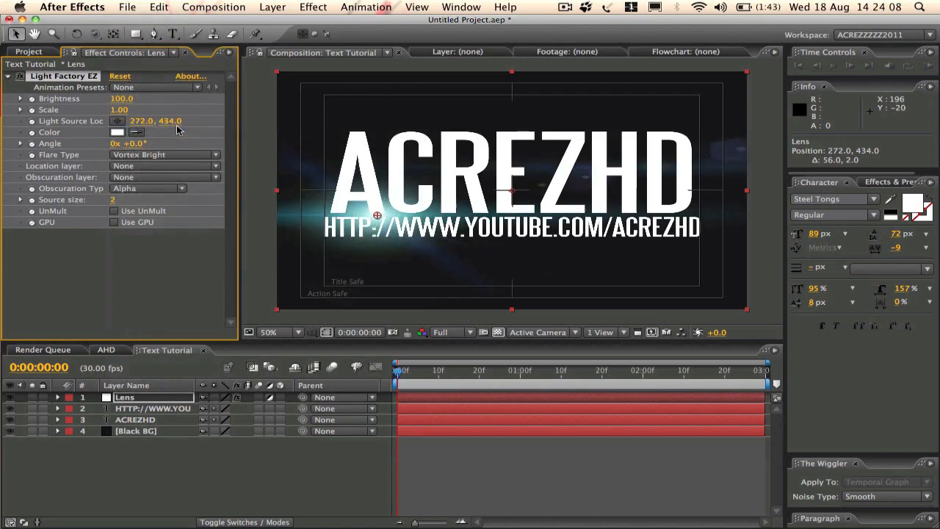
{"action": "left_click", "coordinate": [163, 154]}
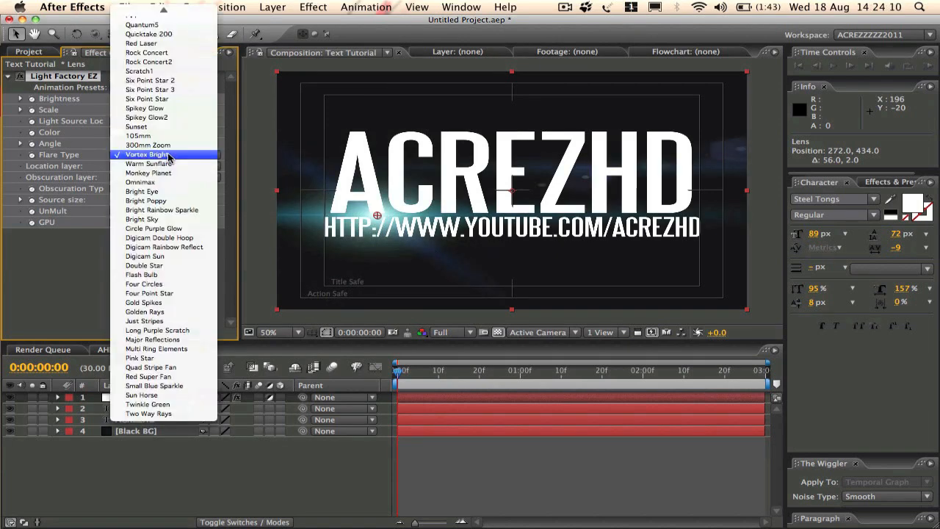
{"action": "left_click", "coordinate": [147, 154]}
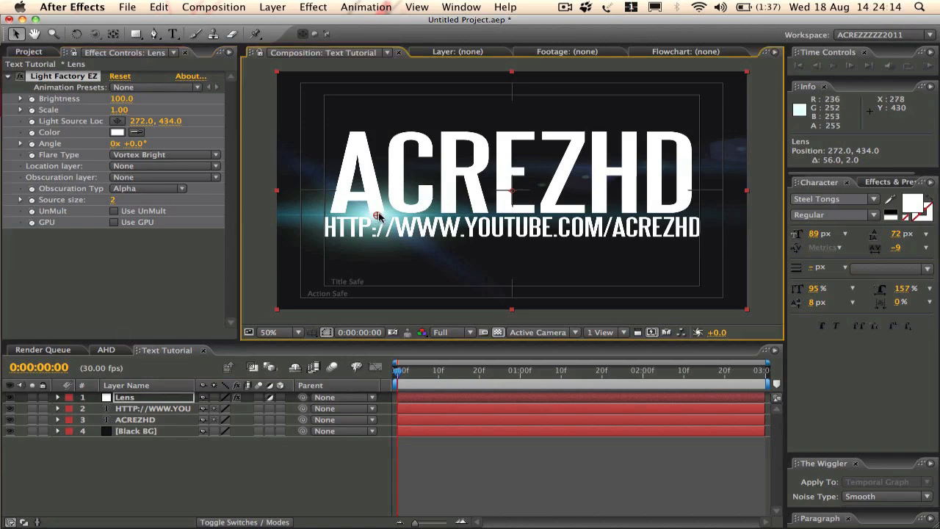
{"action": "left_click_drag", "start_coordinate": [379, 214], "coordinate": [429, 215]}
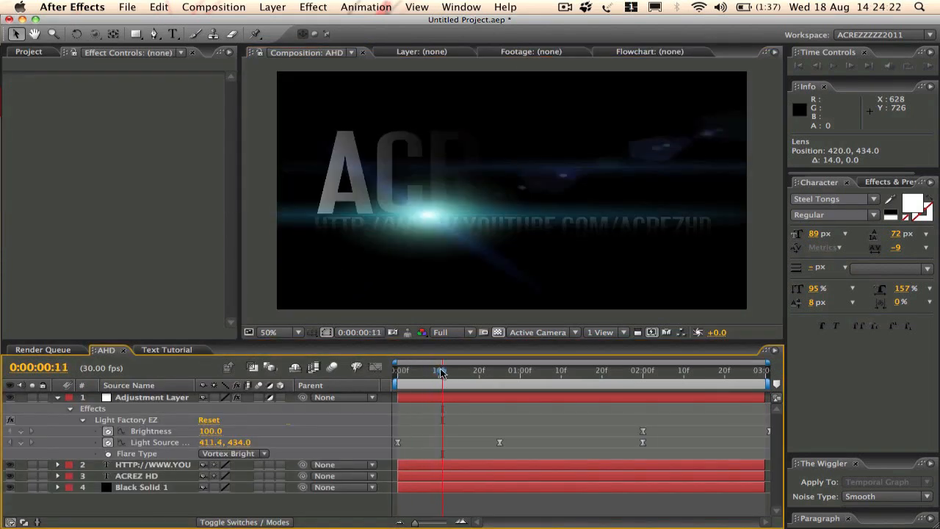
{"action": "left_click_drag", "start_coordinate": [440, 370], "coordinate": [464, 370]}
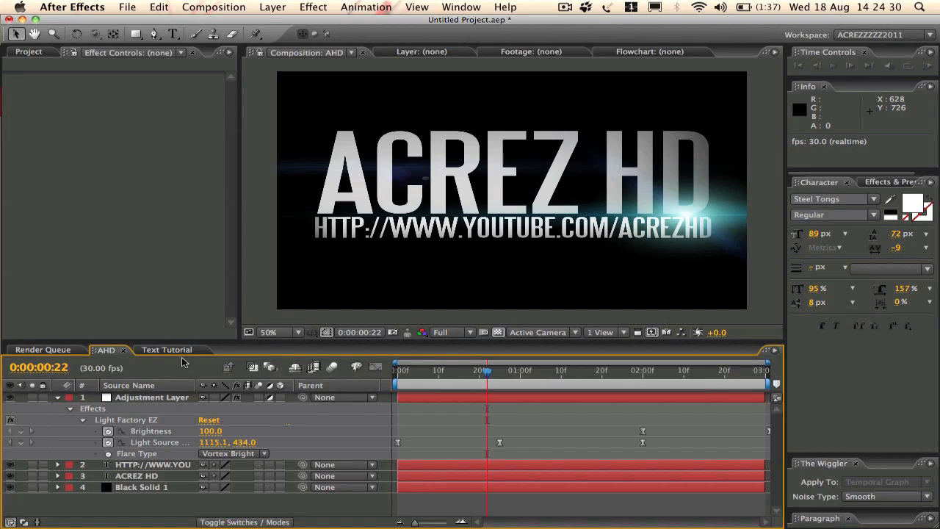
{"action": "left_click", "coordinate": [168, 349]}
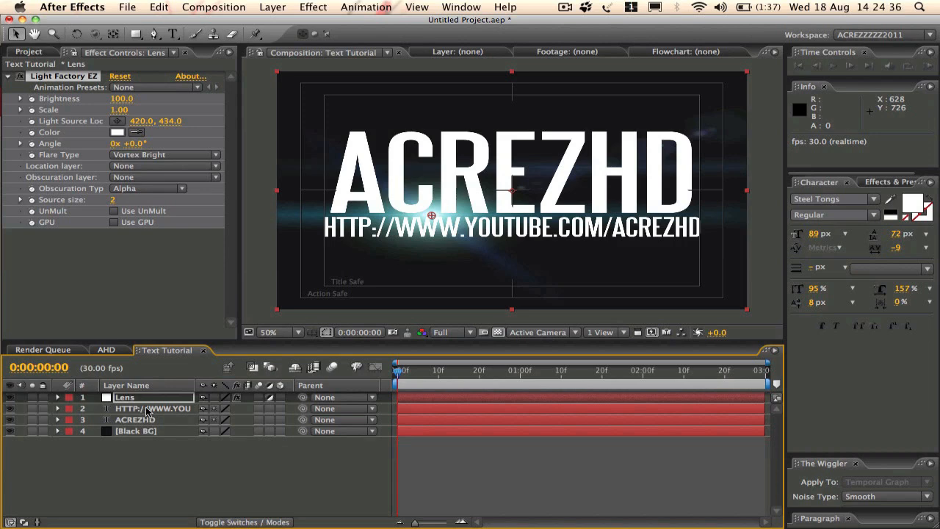
{"action": "left_click", "coordinate": [152, 408]}
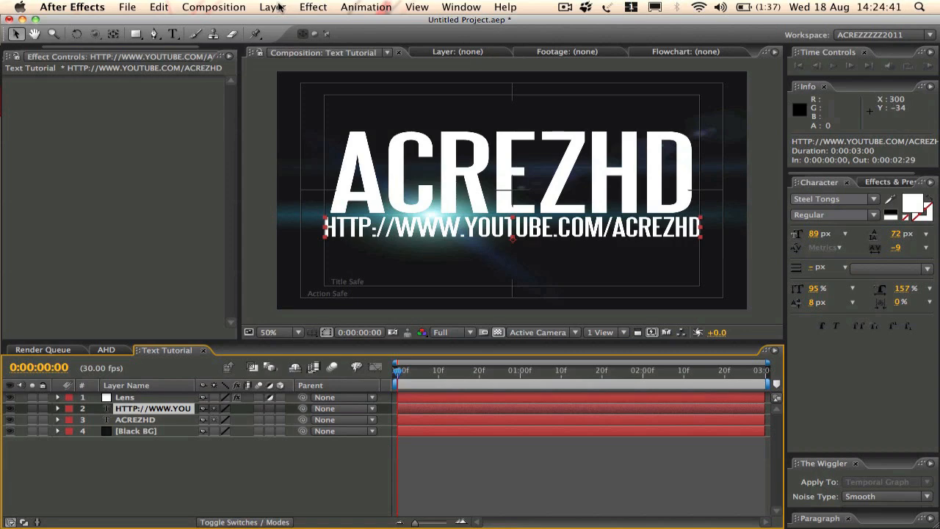
Begin adding a rectangular mask to the URL text layer for the reveal
{"action": "left_click", "coordinate": [135, 35]}
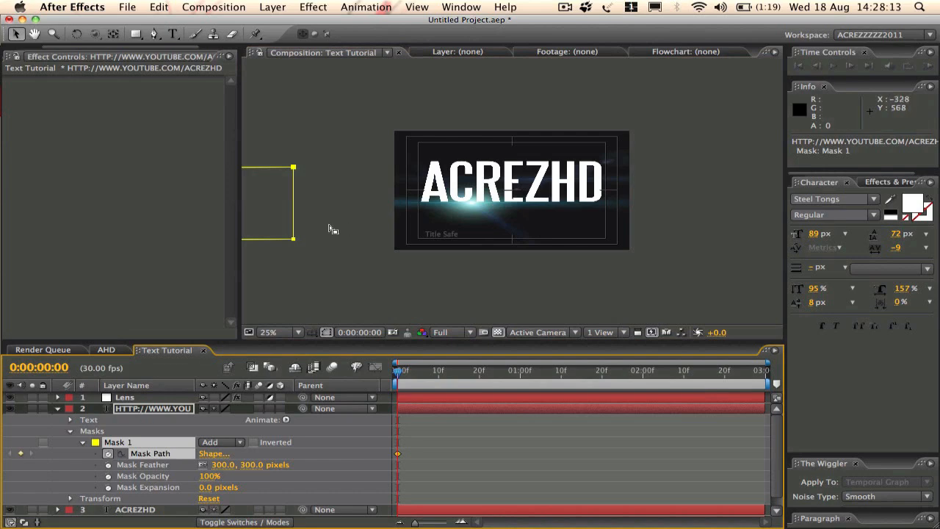
{"action": "mouse_move", "coordinate": [526, 373]}
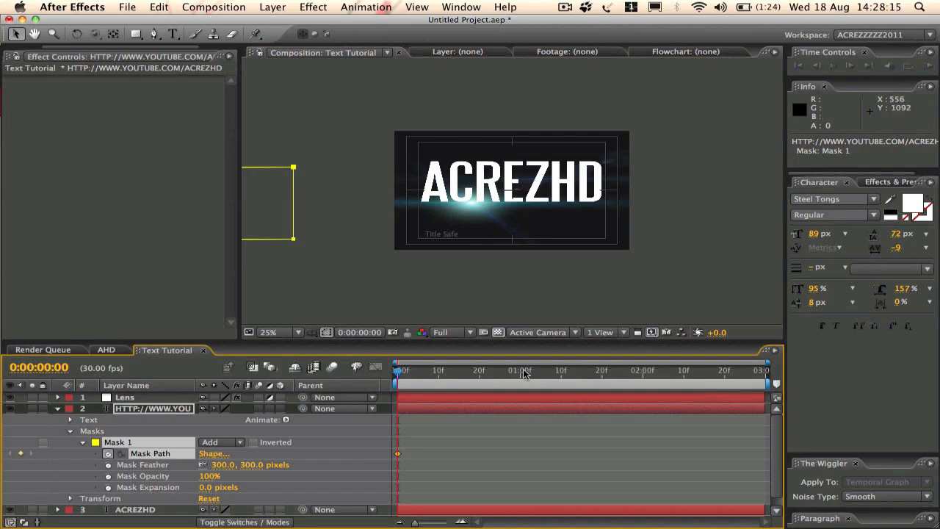